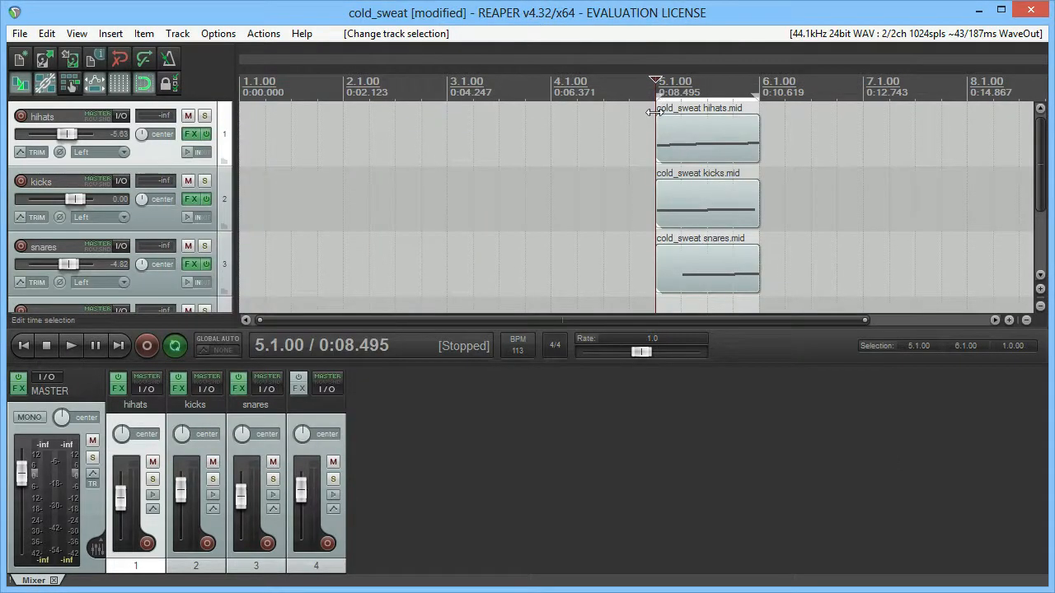
- Position the cursor near the first kick in cold_sweat.wav and add a slice point there
click(70, 346)
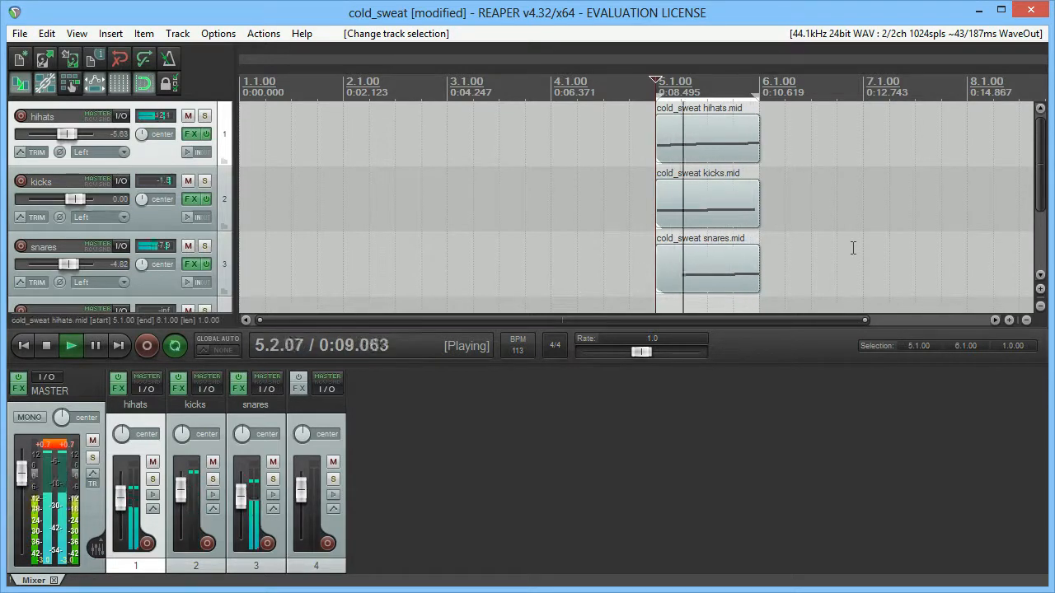
key(alt+tab)
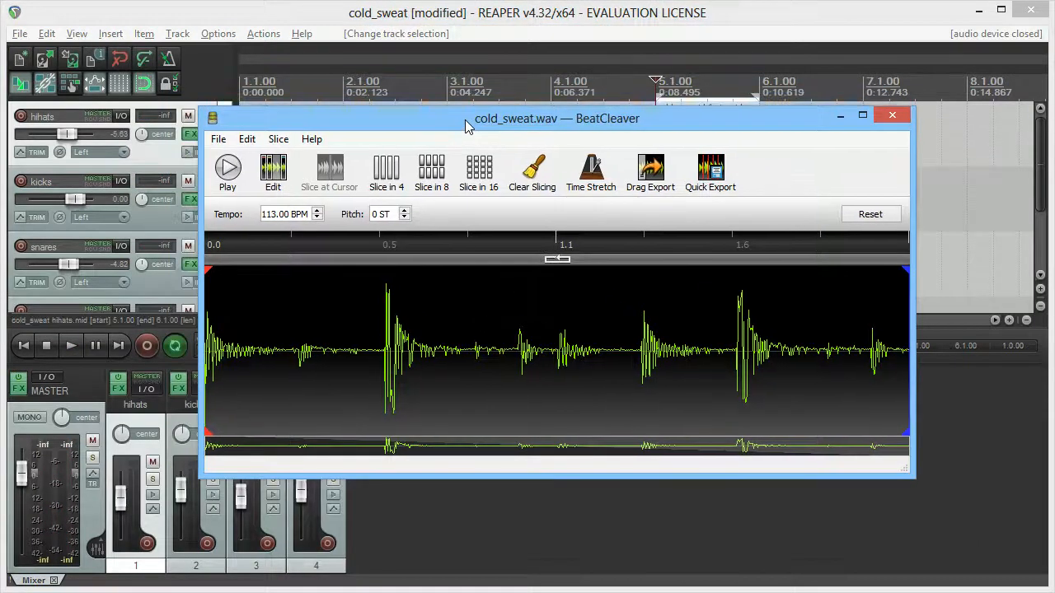
mouse_move(217, 139)
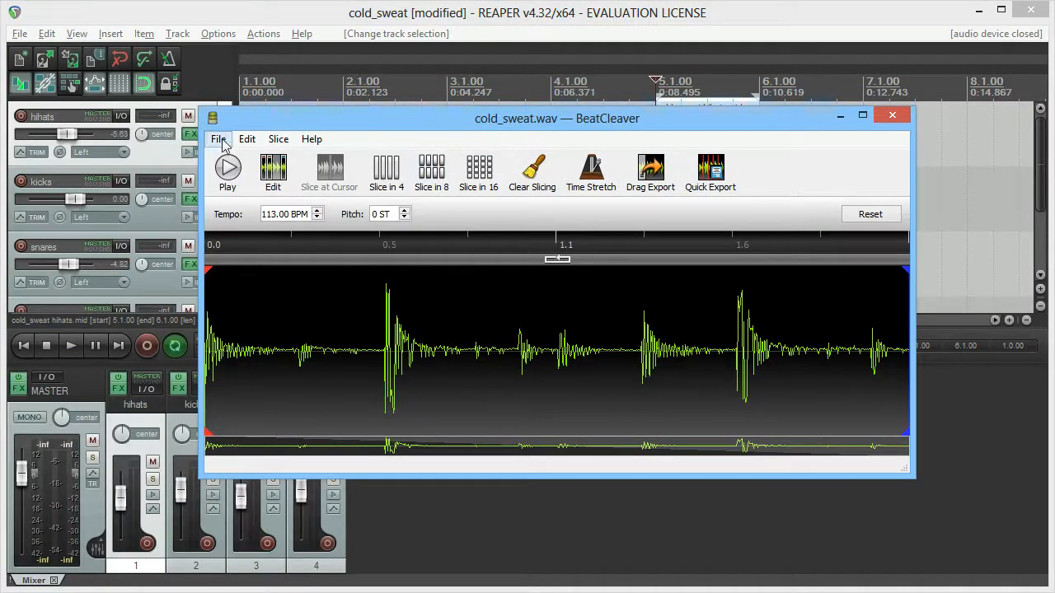
click(217, 139)
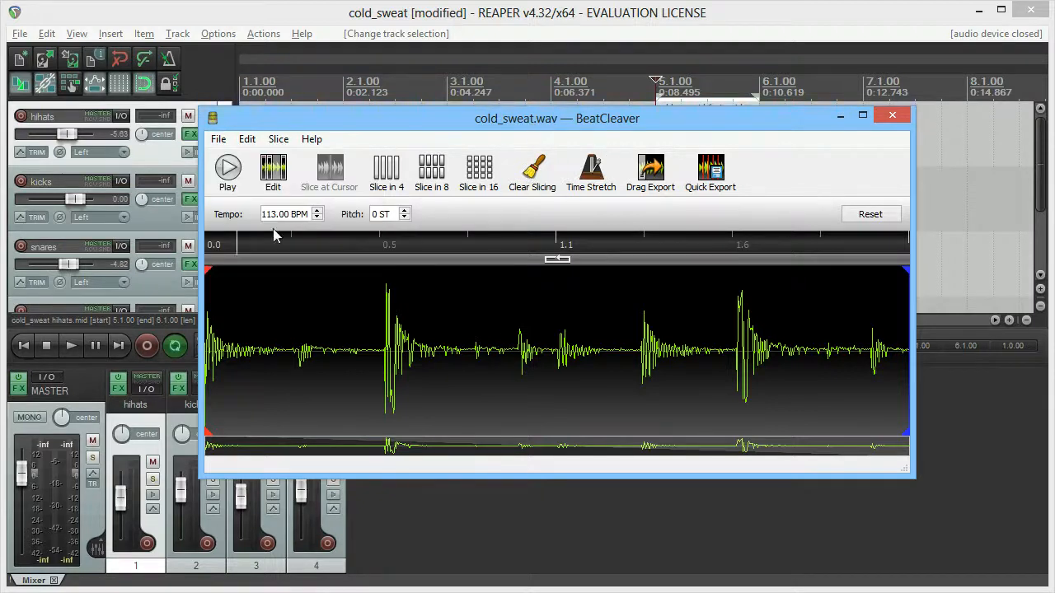
mouse_move(460, 333)
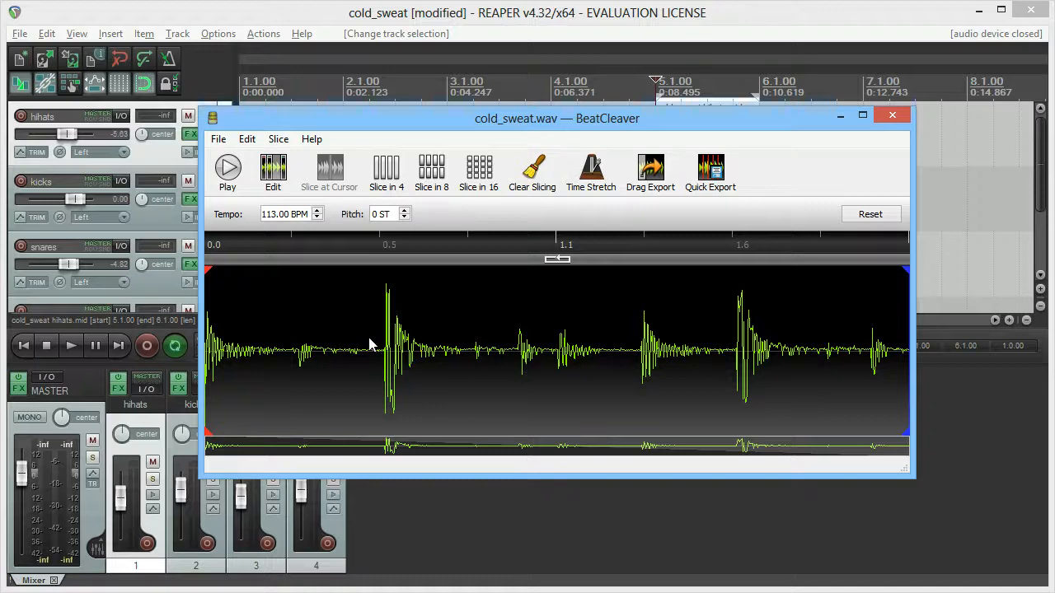
mouse_move(385, 355)
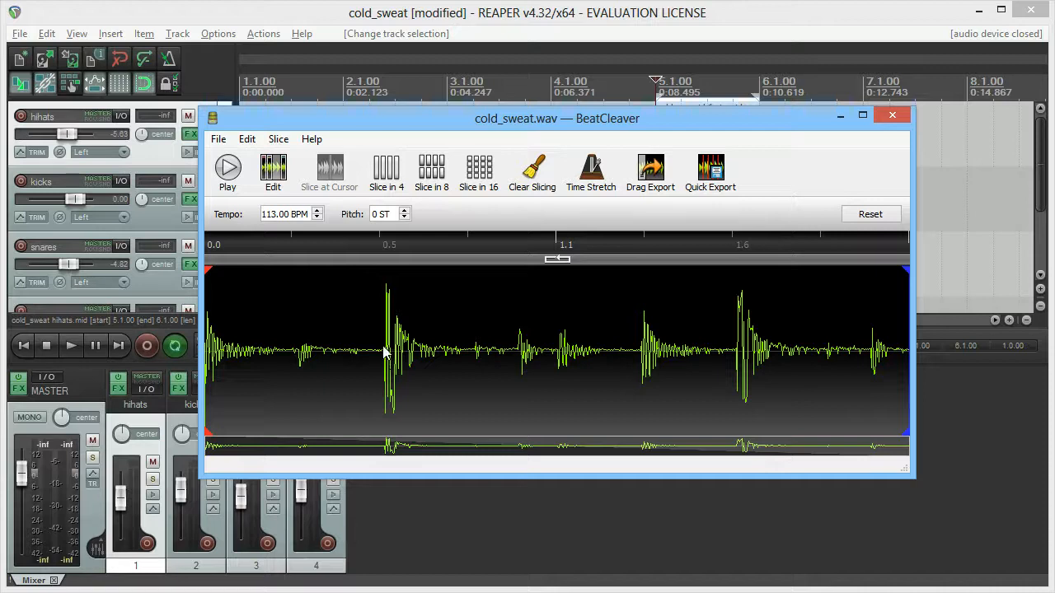
click(218, 138)
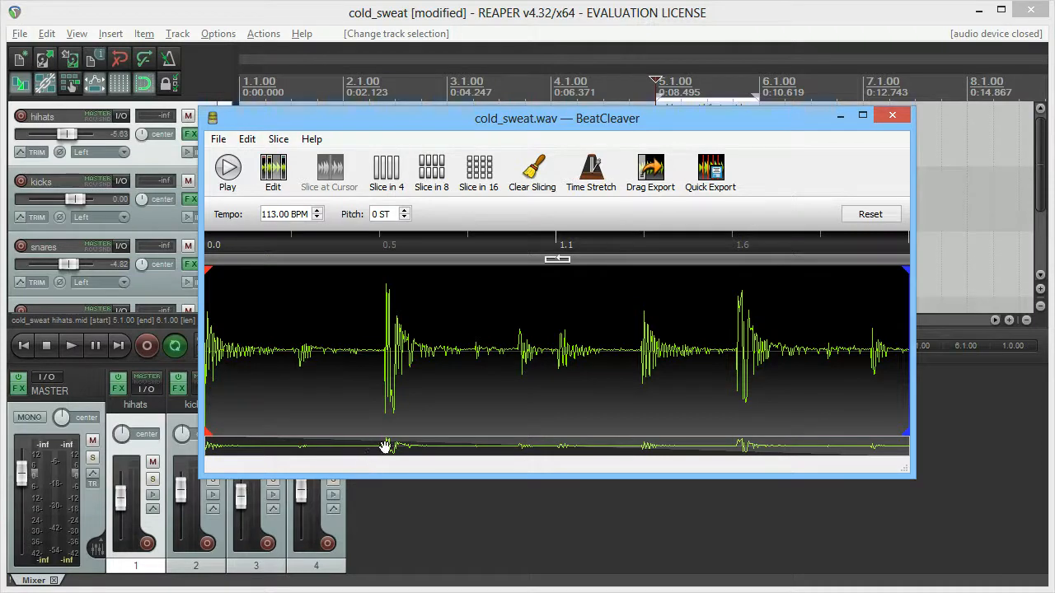
mouse_move(399, 336)
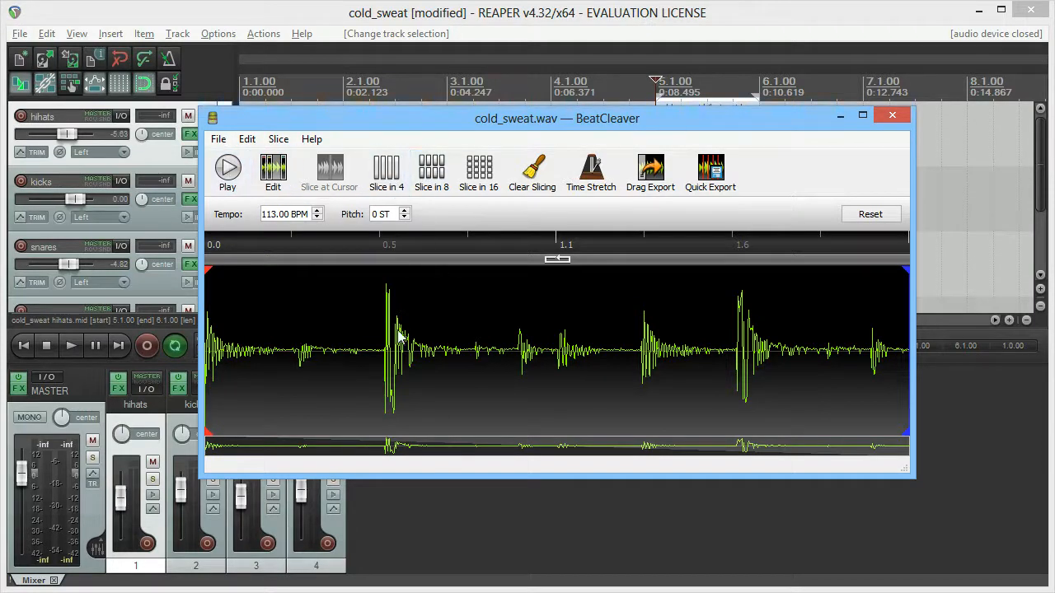
mouse_move(320, 366)
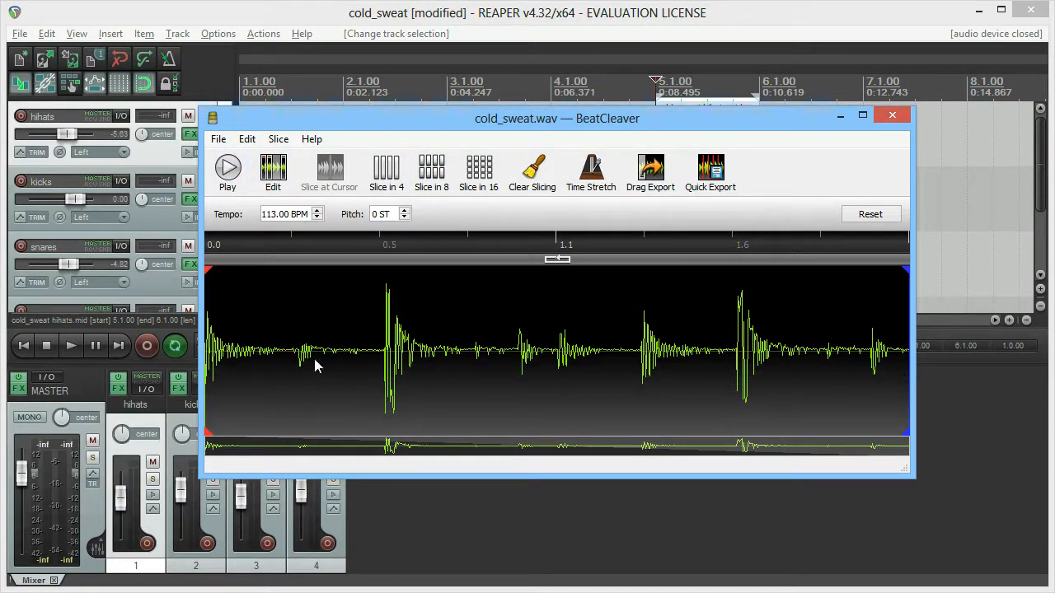
click(227, 168)
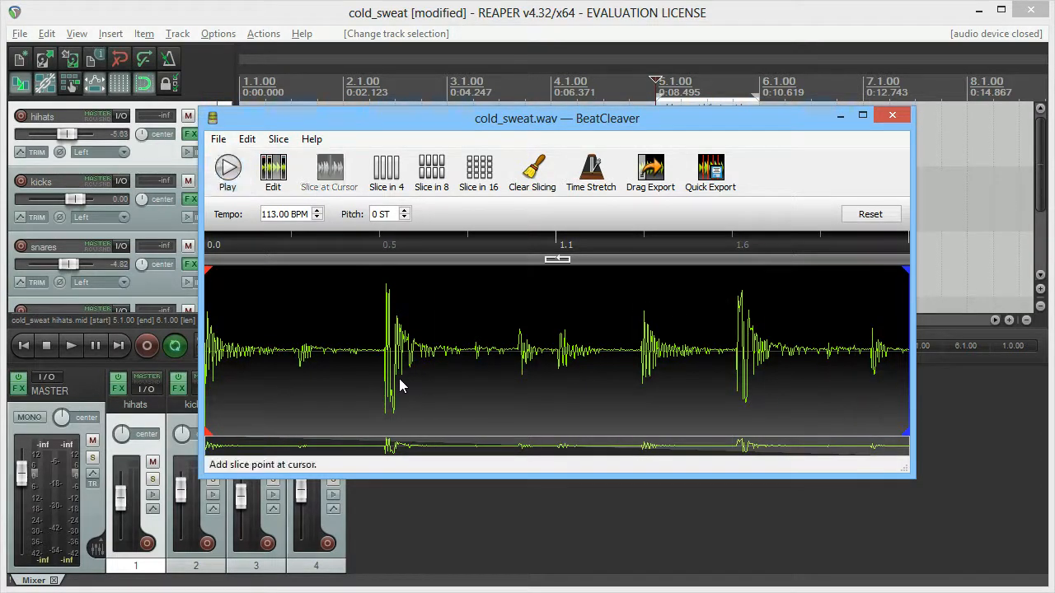
mouse_move(300, 370)
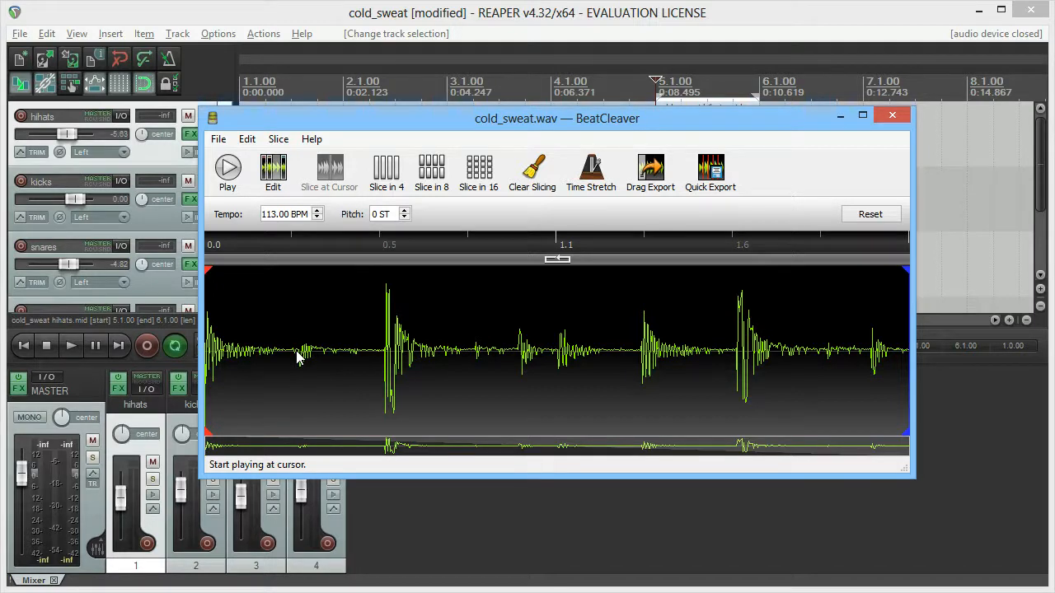
- Play the break and mark further slice points at the following drum hits
click(399, 359)
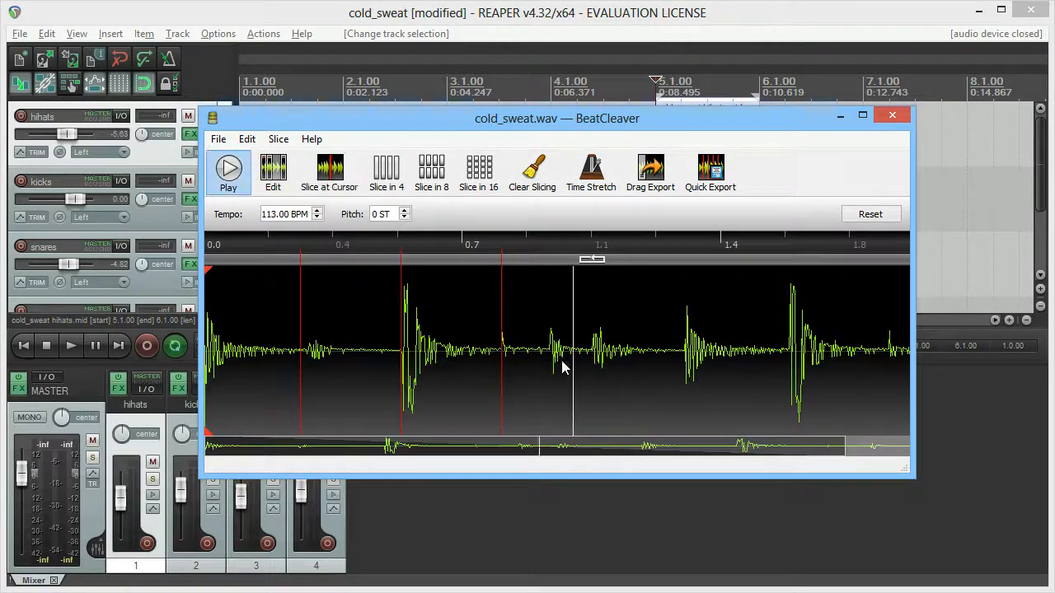
click(684, 360)
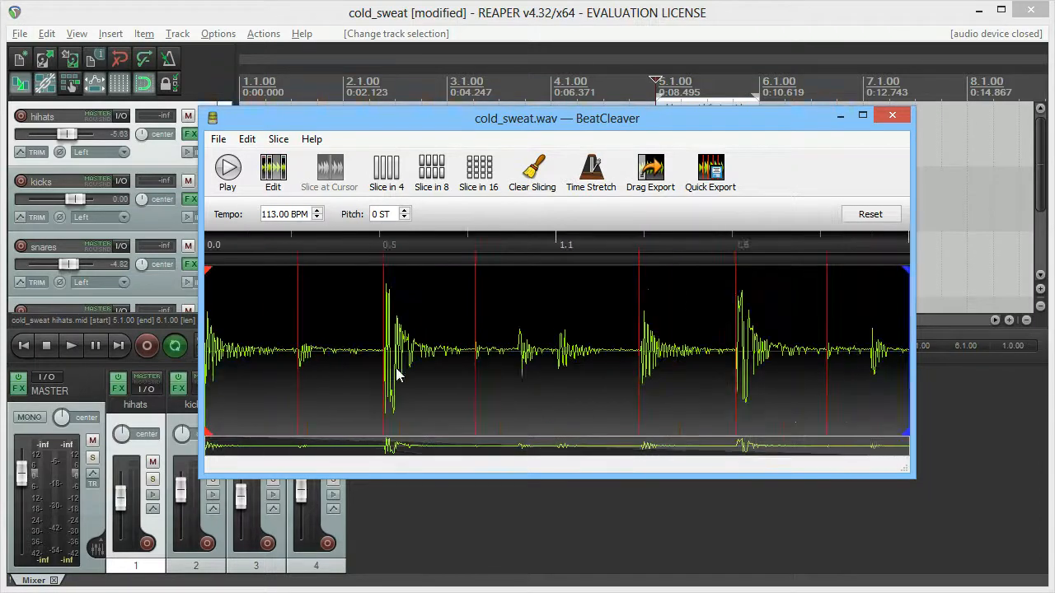
click(228, 168)
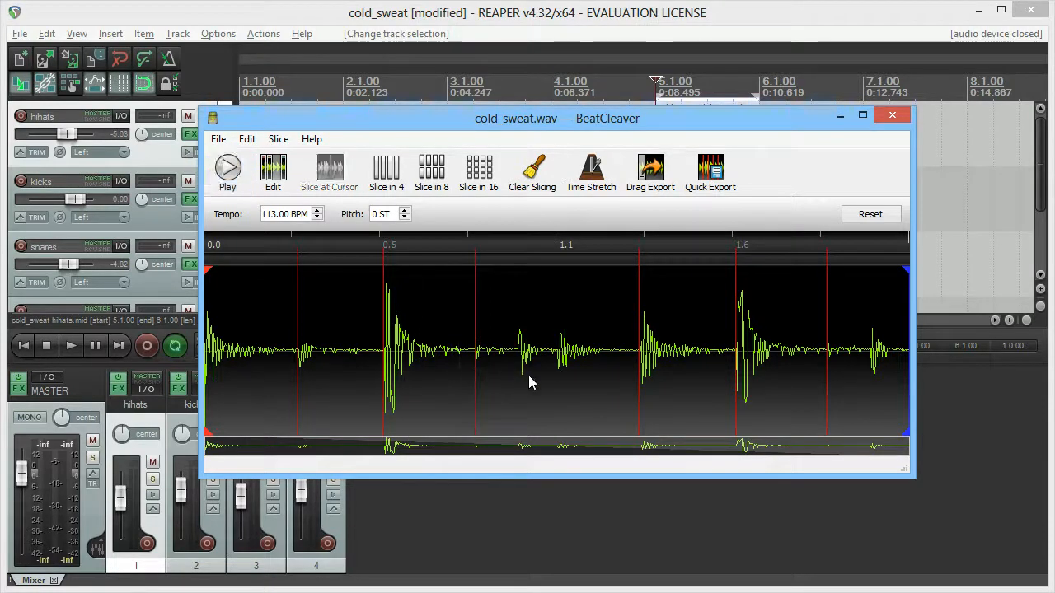
click(227, 169)
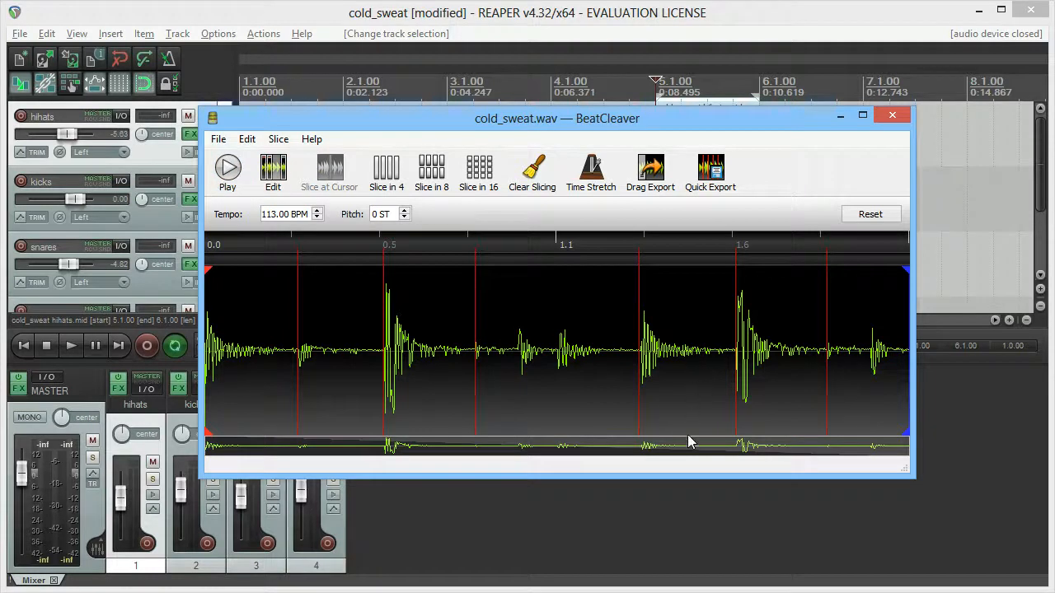
click(227, 170)
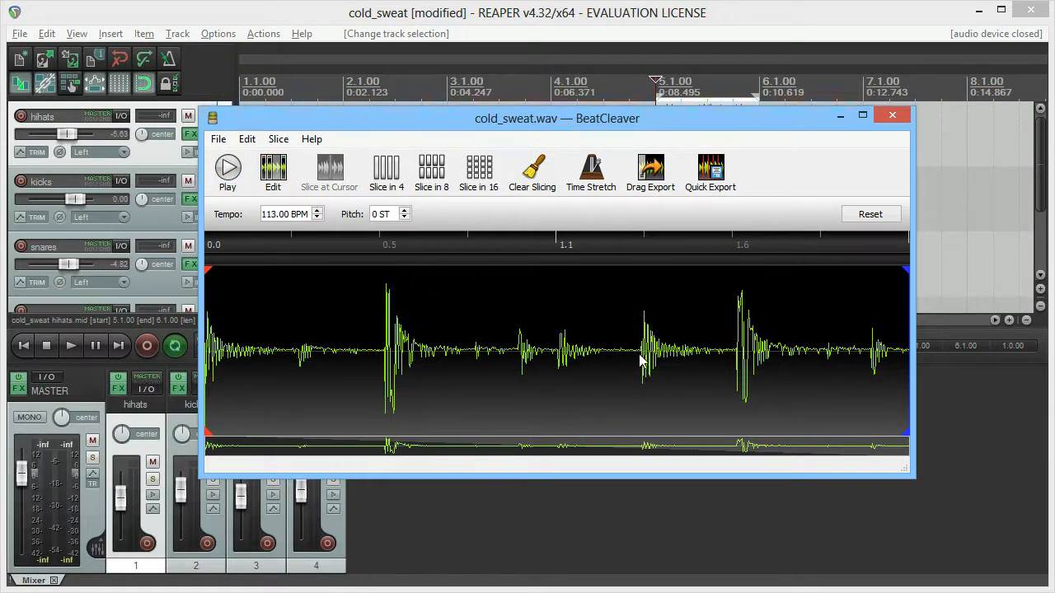
mouse_move(235, 333)
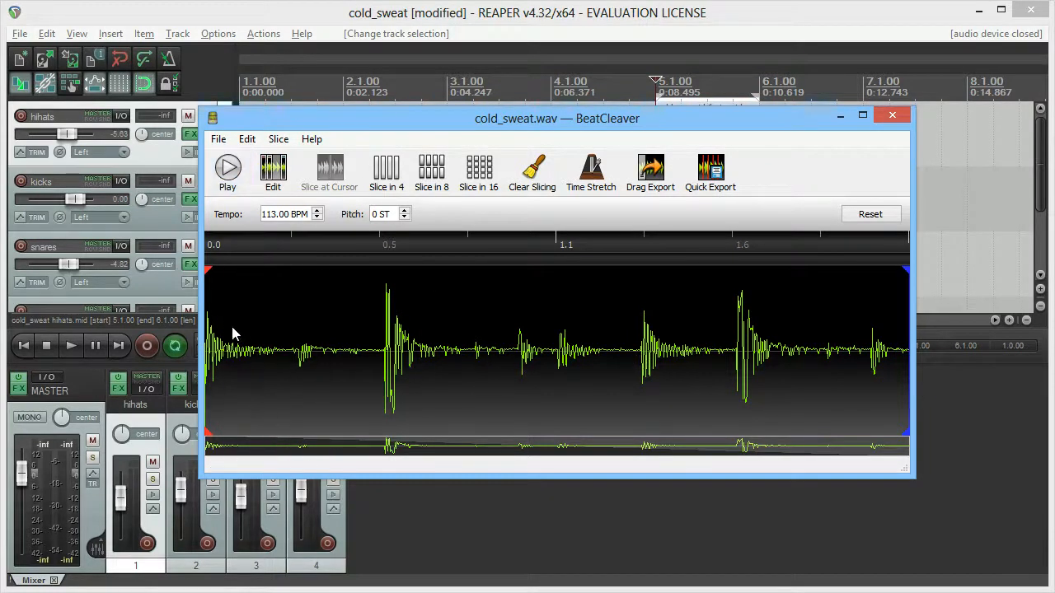
mouse_move(643, 354)
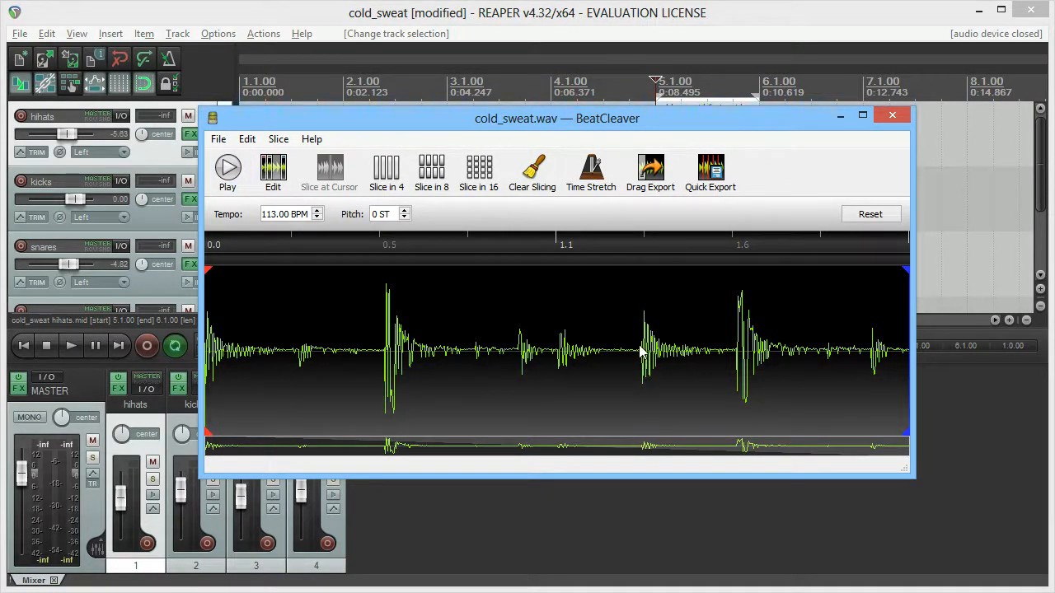
- Save the slicing as a MIDI file named cold_sweat in the breaks folder
click(227, 168)
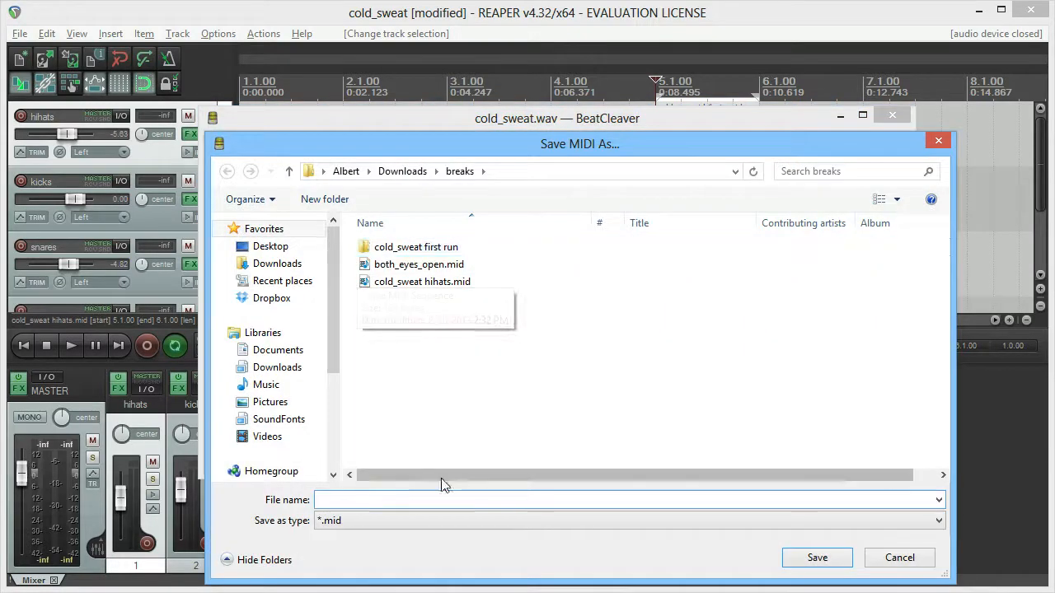
text(cold_swea)
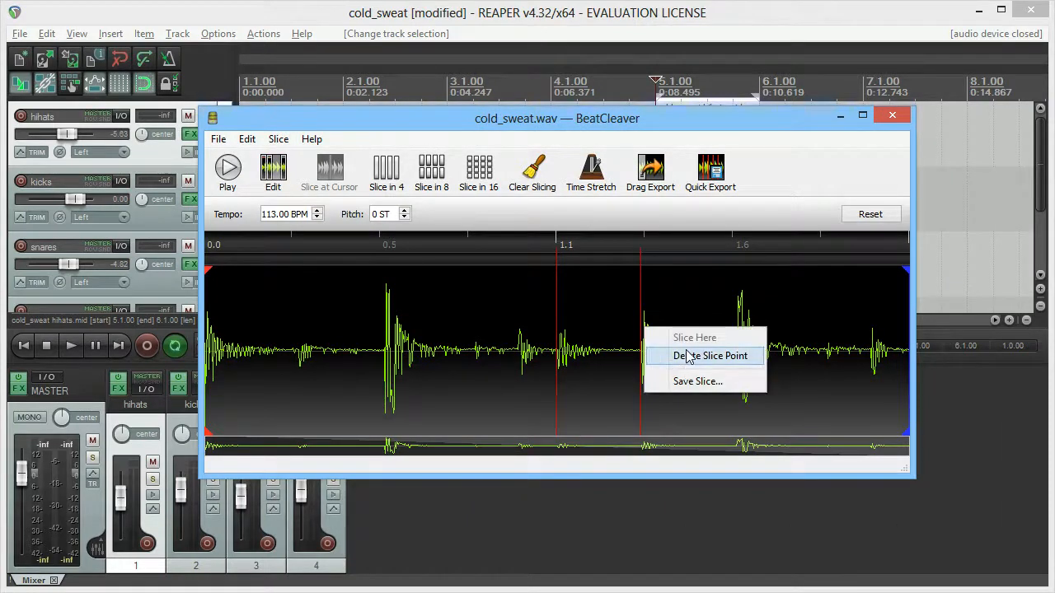
- Delete the unwanted slice point, then clear all slicing from the break
click(710, 356)
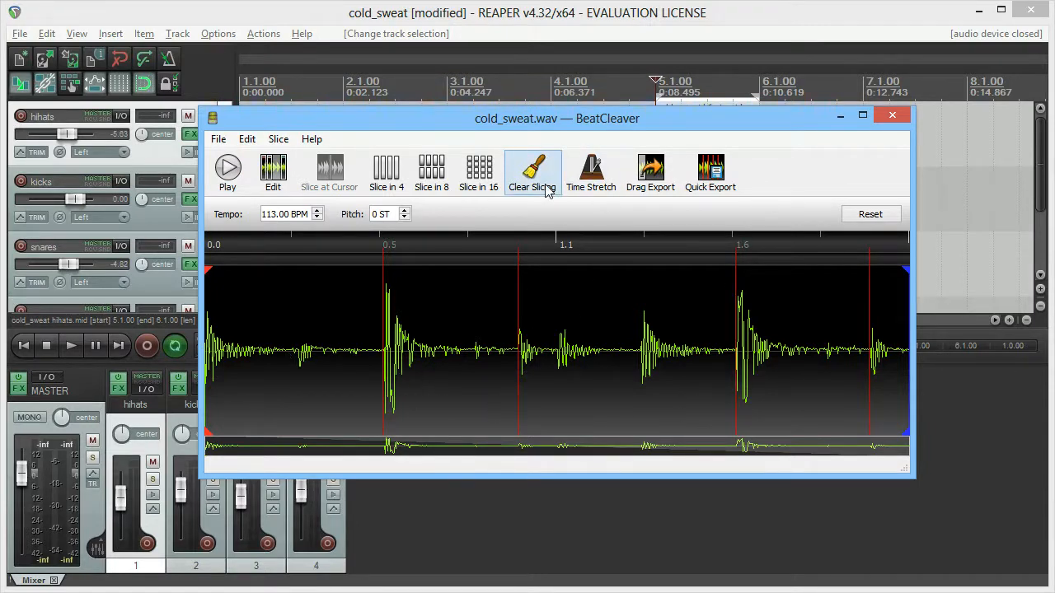
click(532, 170)
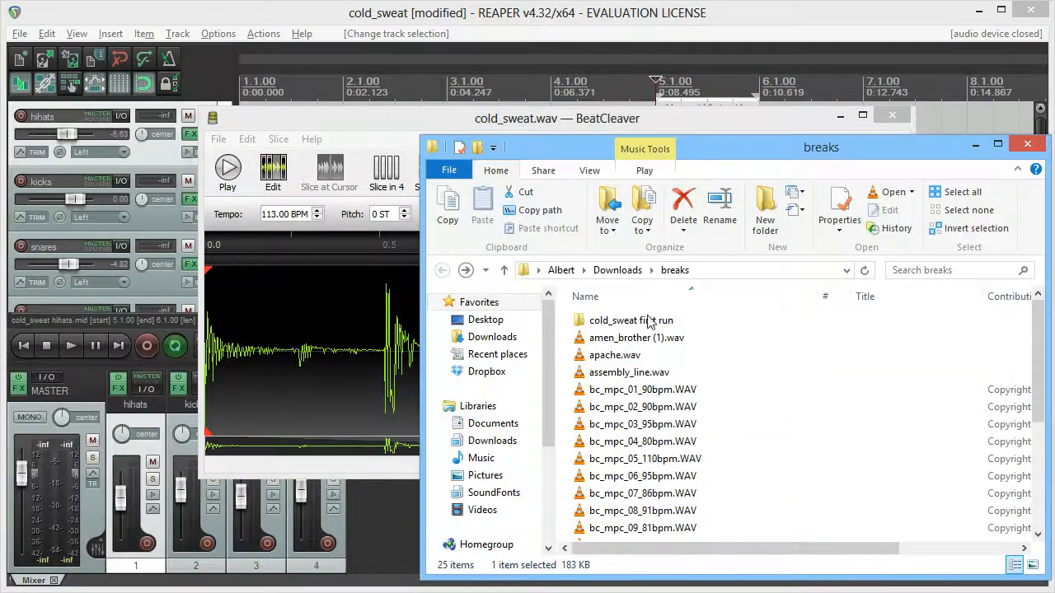
- Open the cold_sweat first run folder holding the hihats, kicks and snares MIDI files
double_click(629, 320)
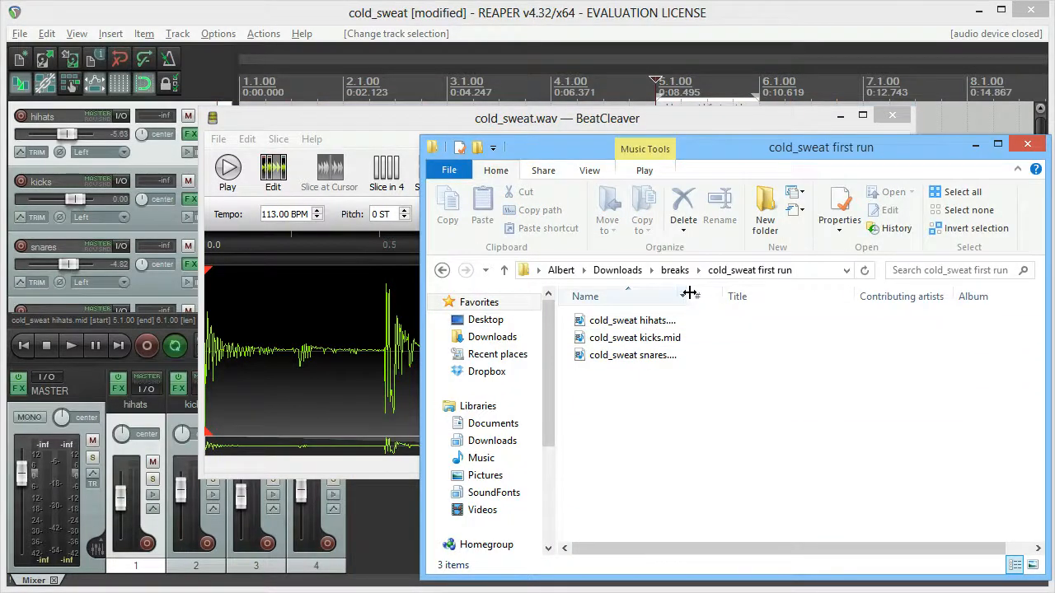
mouse_move(633, 354)
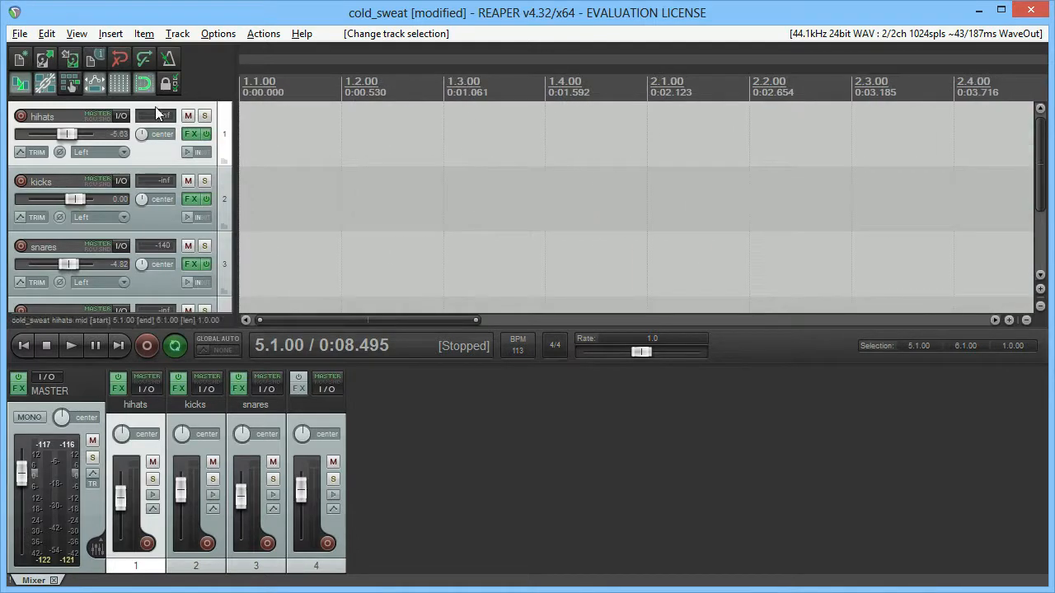
- Select bar 1 (1.1–2.1) over the hihats, kicks and snares items and play it back
click(343, 81)
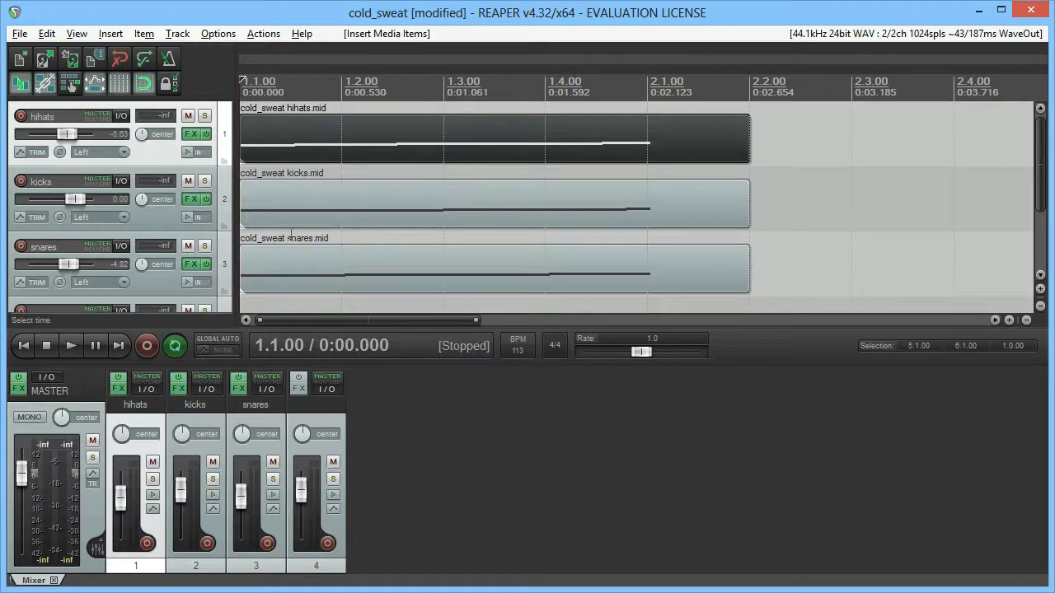
mouse_move(749, 108)
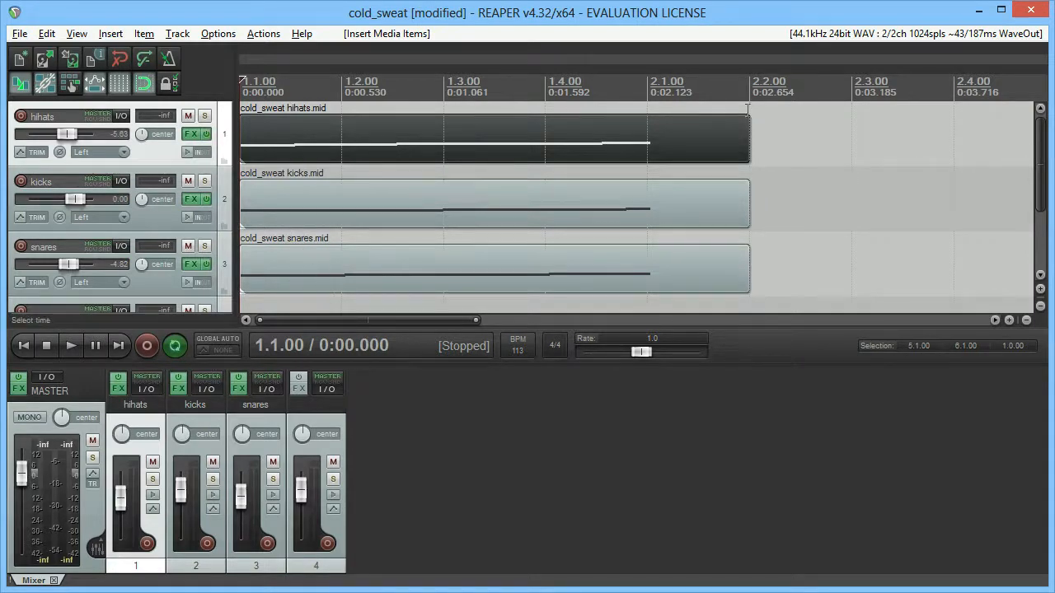
drag(241, 85, 646, 85)
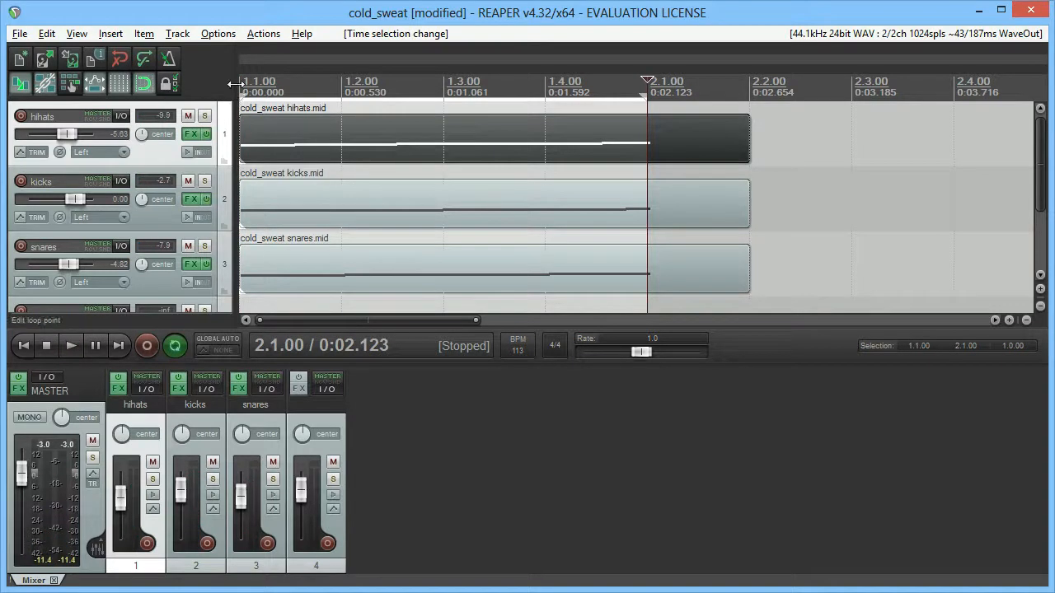
click(69, 346)
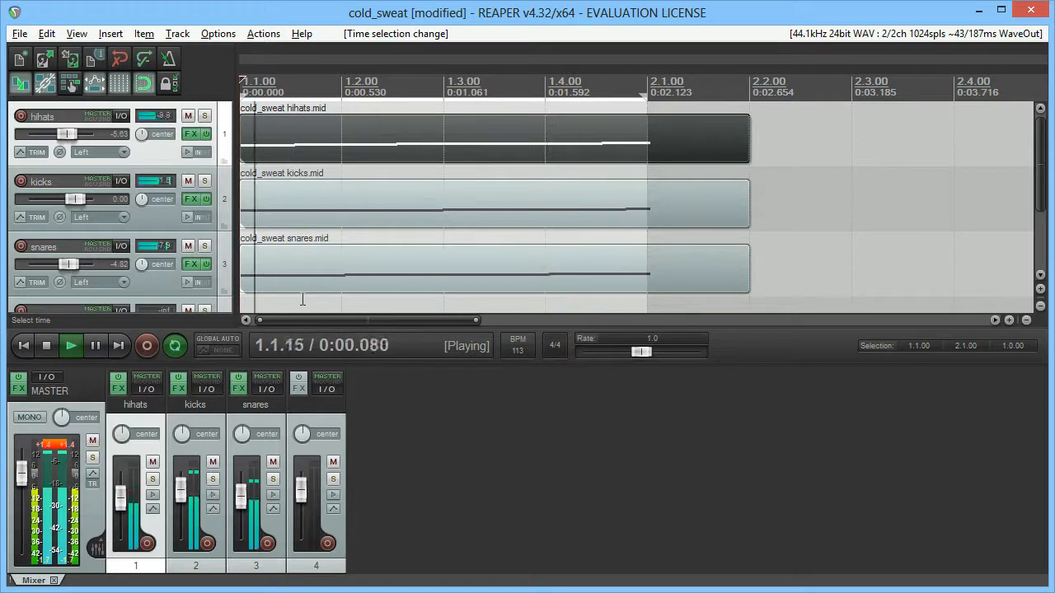
click(46, 346)
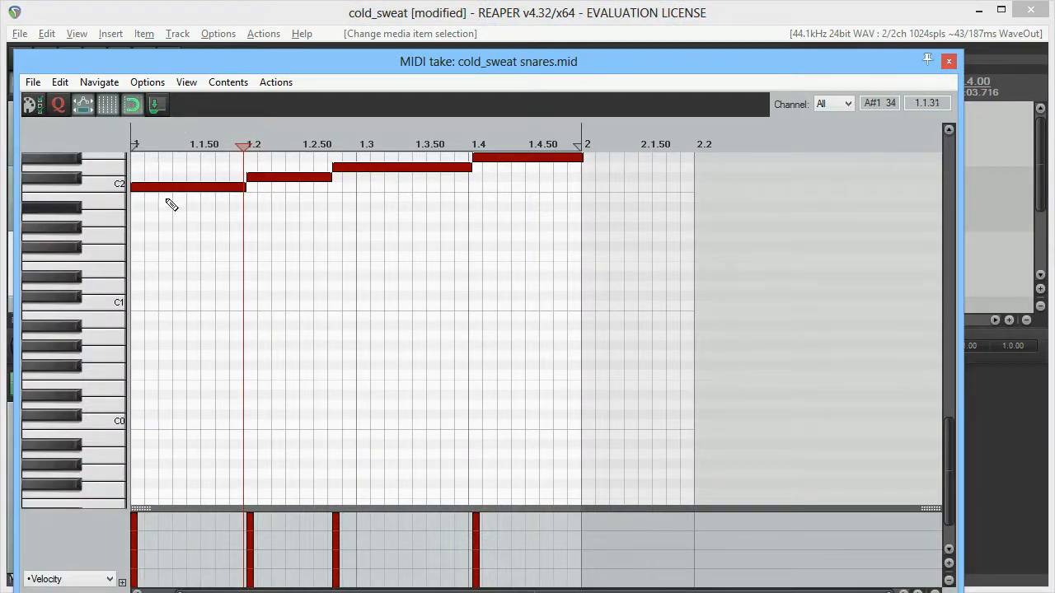
- Delete the first note of the snares item and listen to the edited drums
click(185, 187)
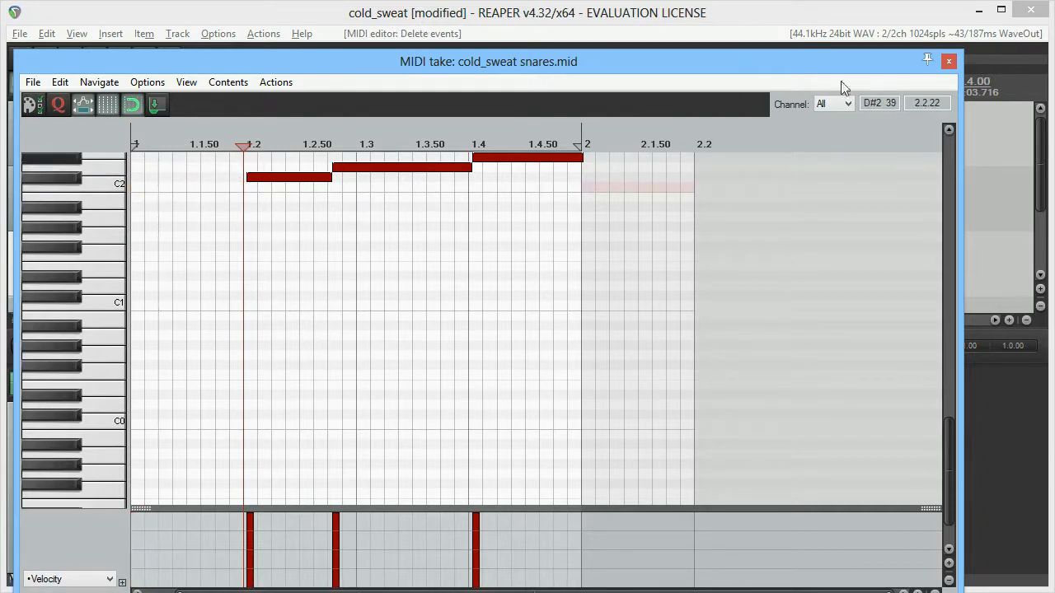
click(948, 61)
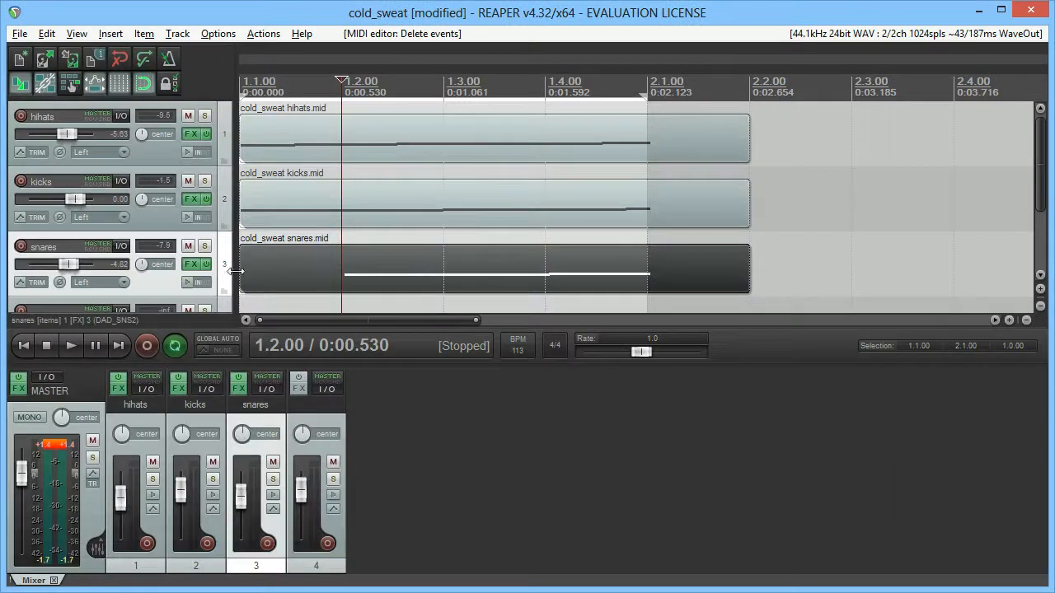
click(69, 347)
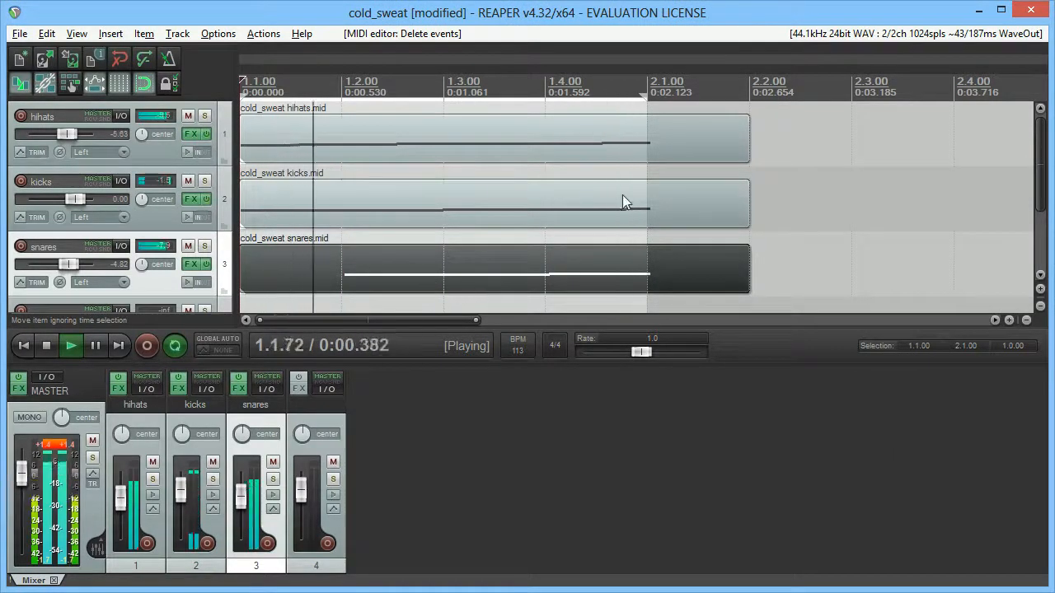
click(47, 347)
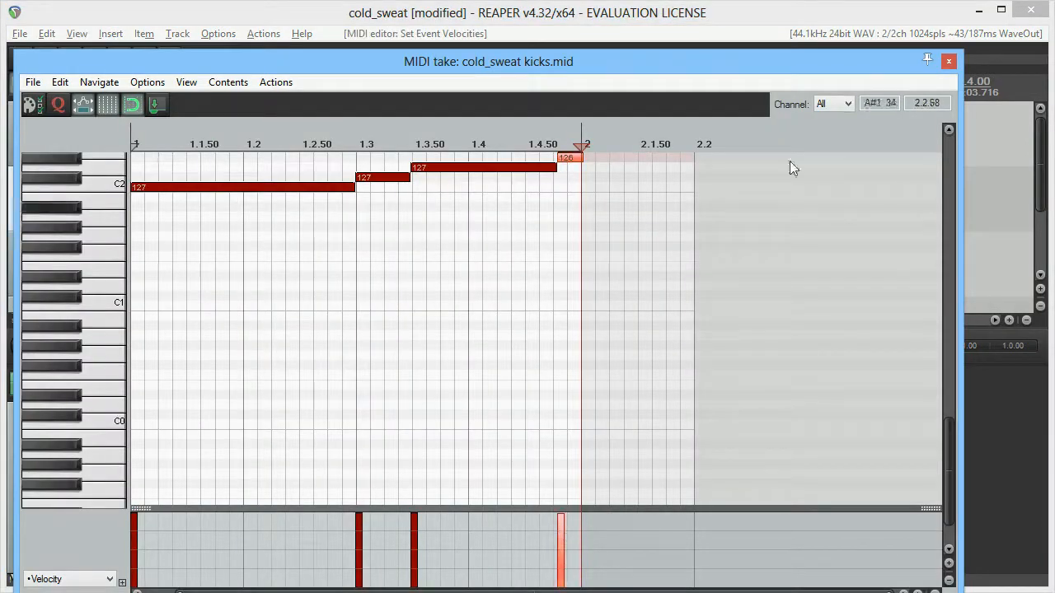
- Make the final kick note much softer by pulling its velocity down
click(948, 61)
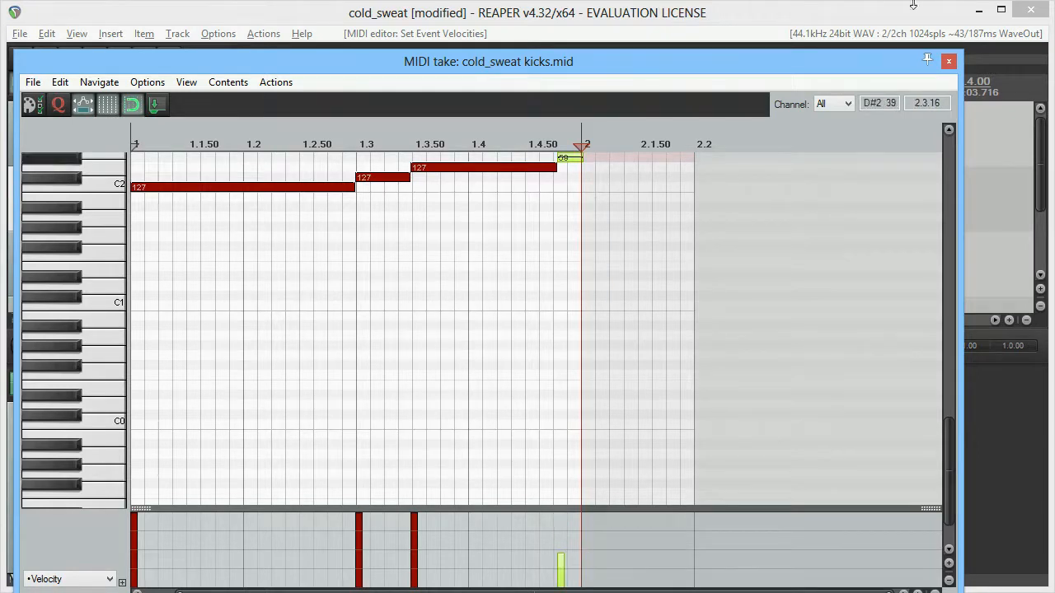
click(947, 61)
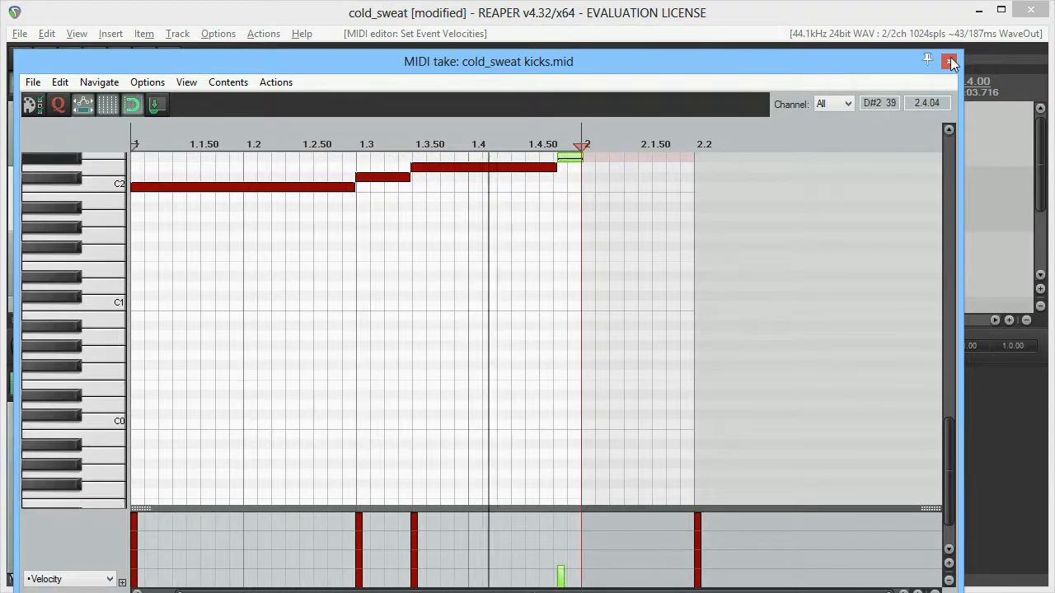
click(949, 61)
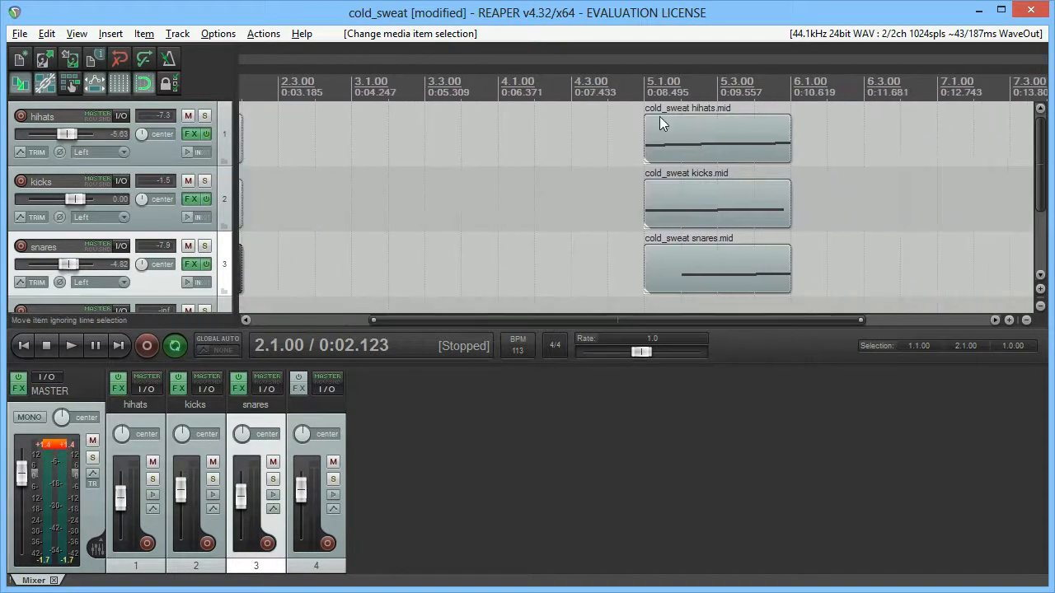
- Select bar 5 (5.1–6.1) where the drum items start and play it
drag(644, 91, 790, 90)
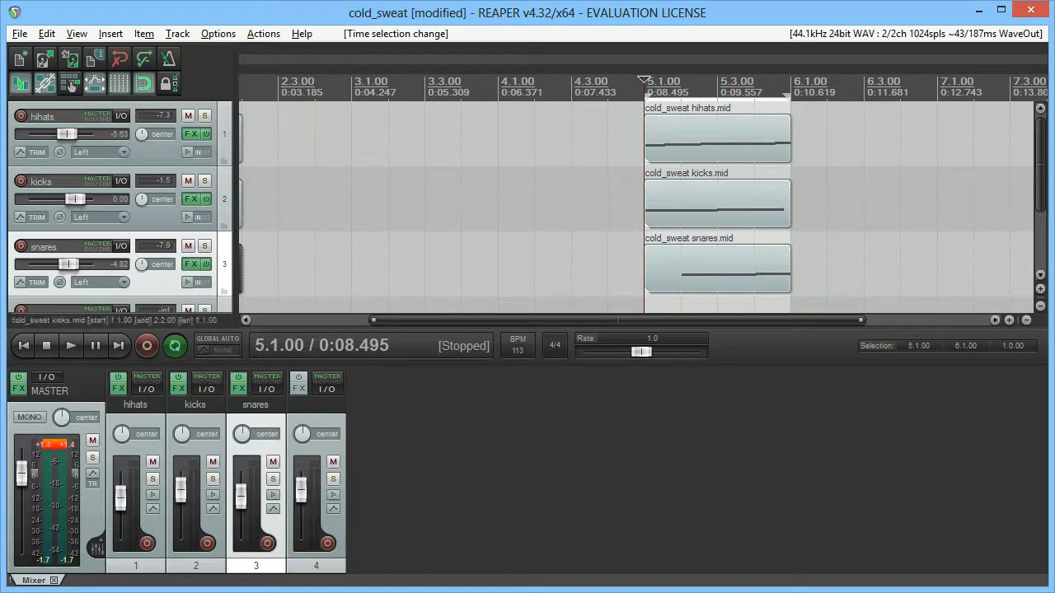
click(70, 346)
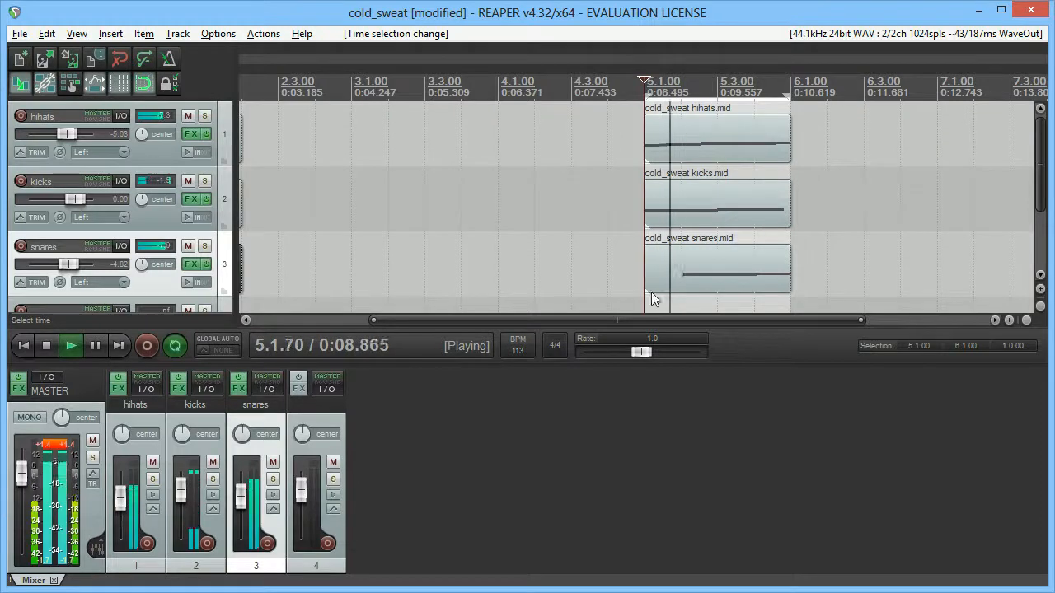
click(69, 346)
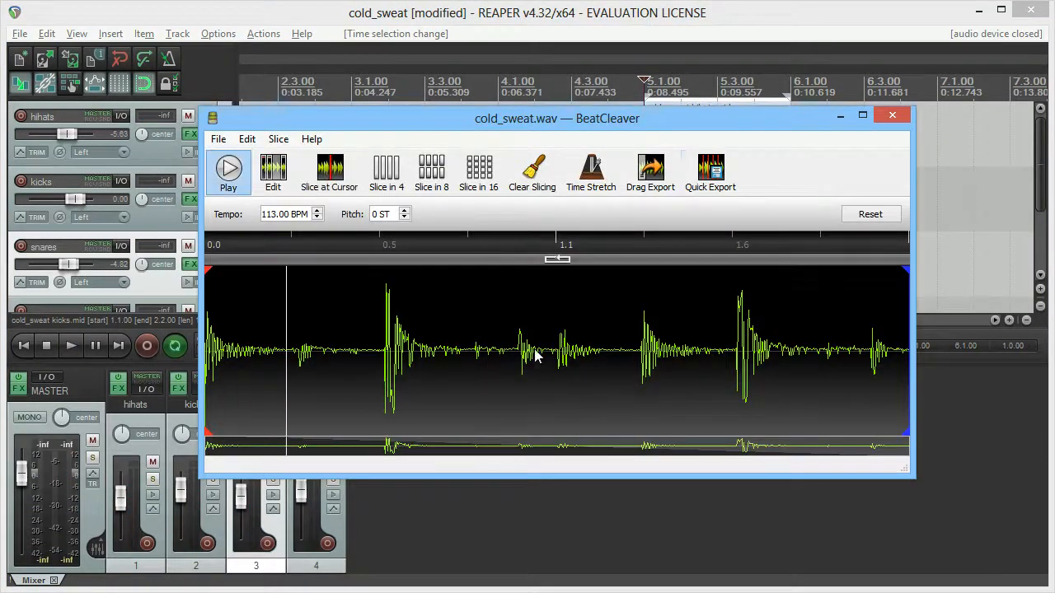
- Move the BeatCleaver cold_sweat.wav window aside and bring it into focus for comparison
drag(557, 119, 660, 138)
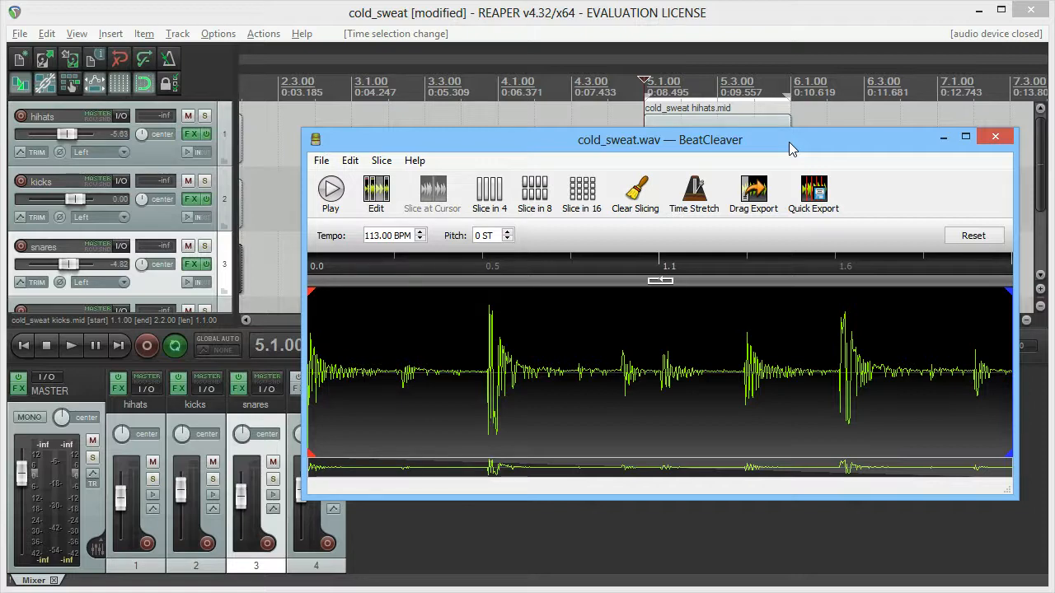
click(329, 192)
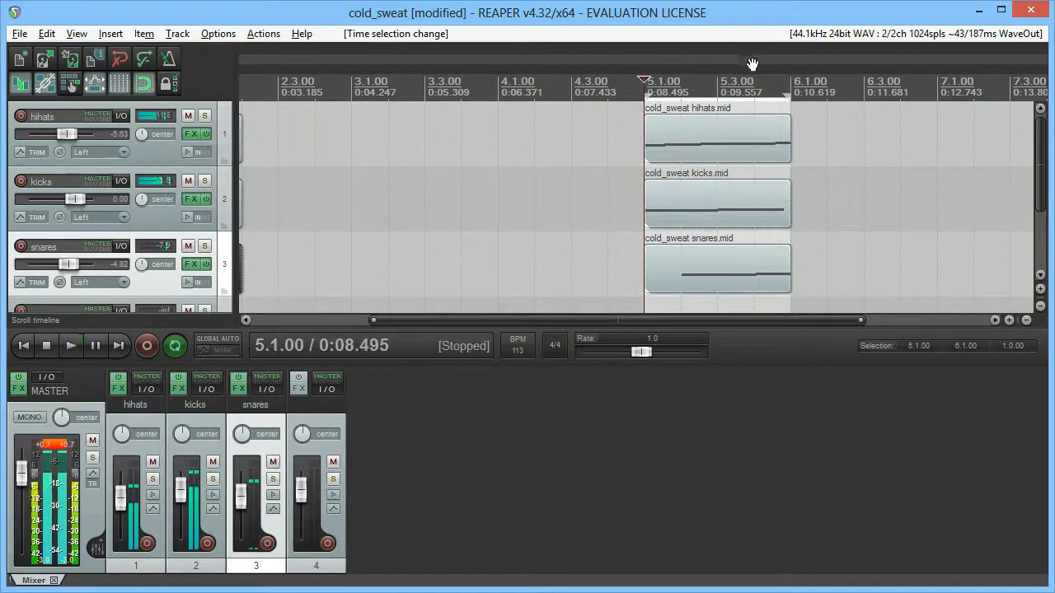
double_click(717, 135)
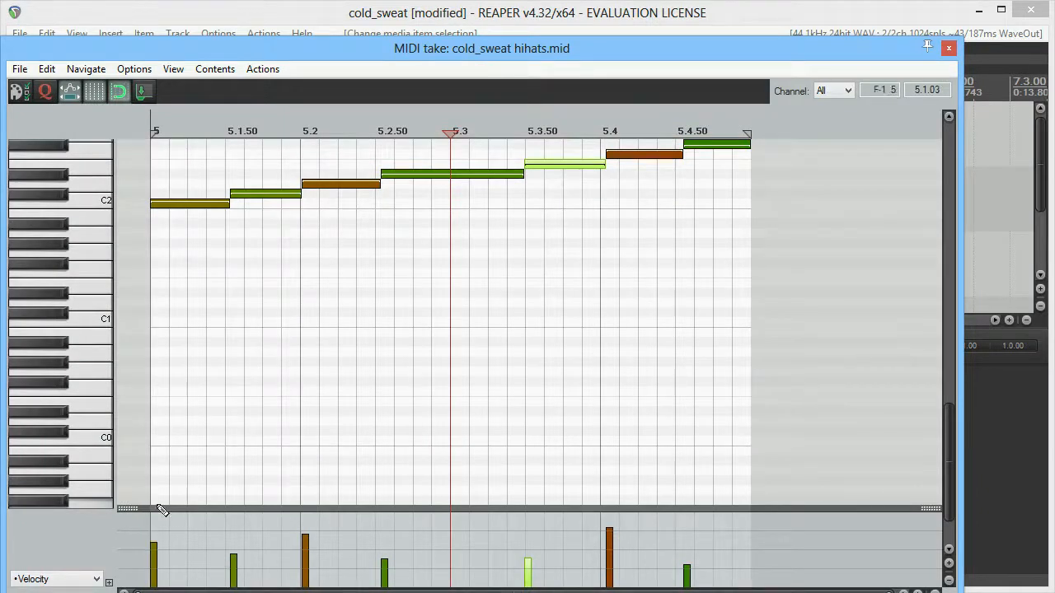
mouse_move(234, 205)
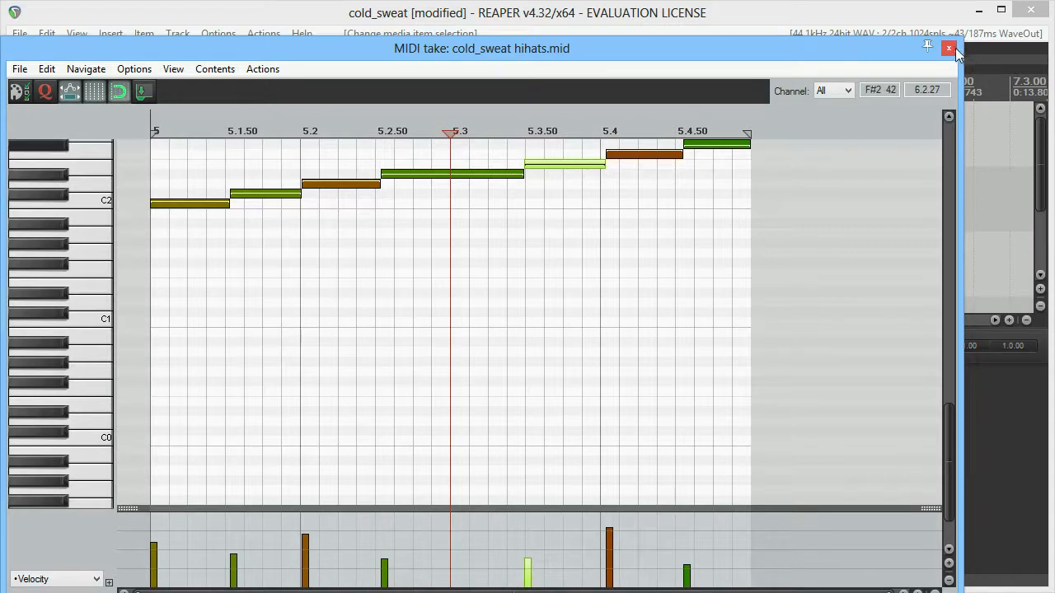
click(950, 48)
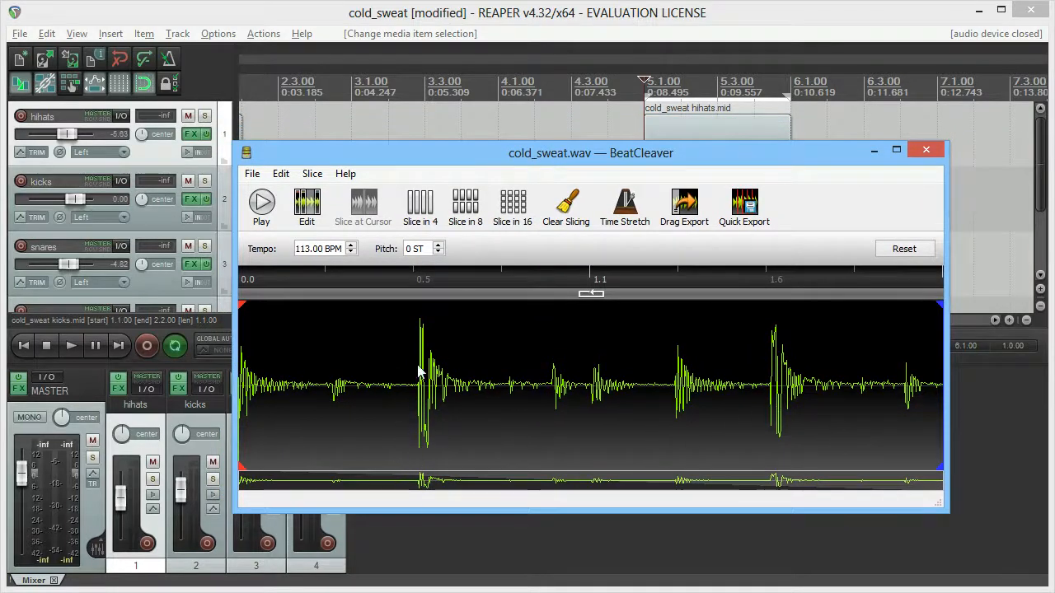
mouse_move(354, 162)
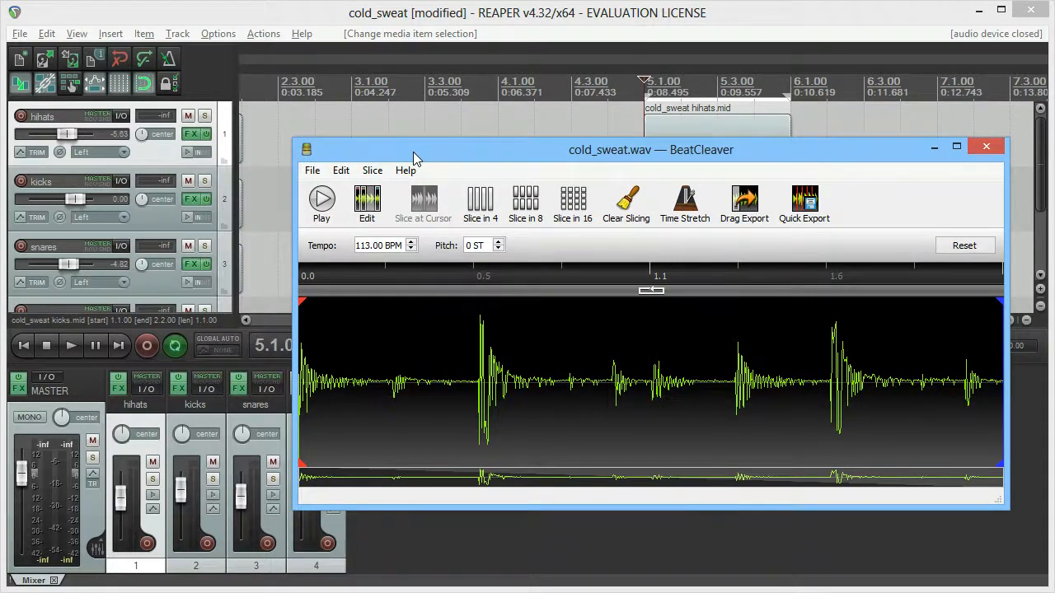
click(986, 147)
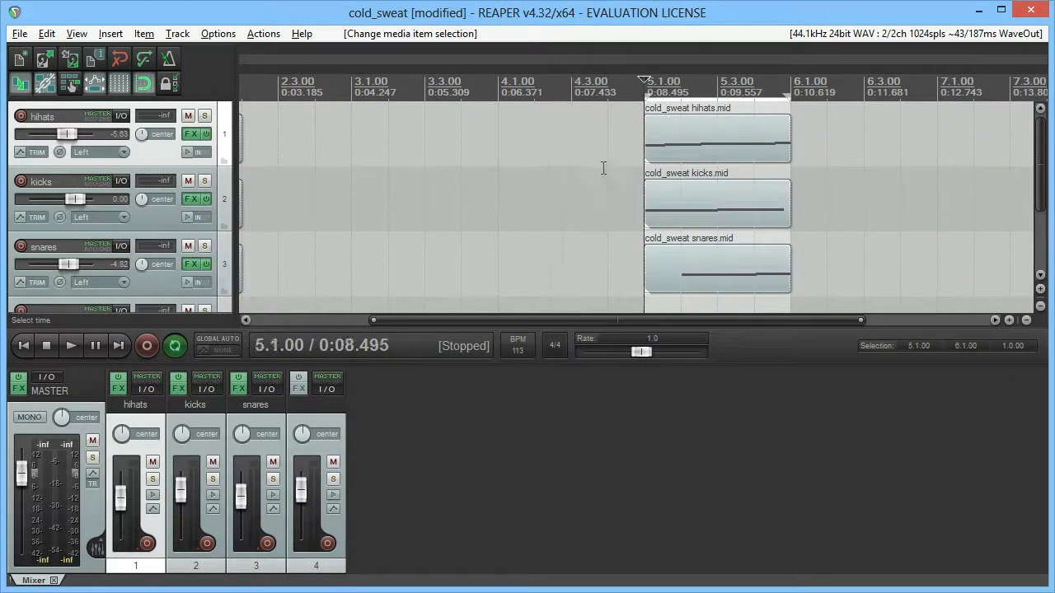
click(312, 170)
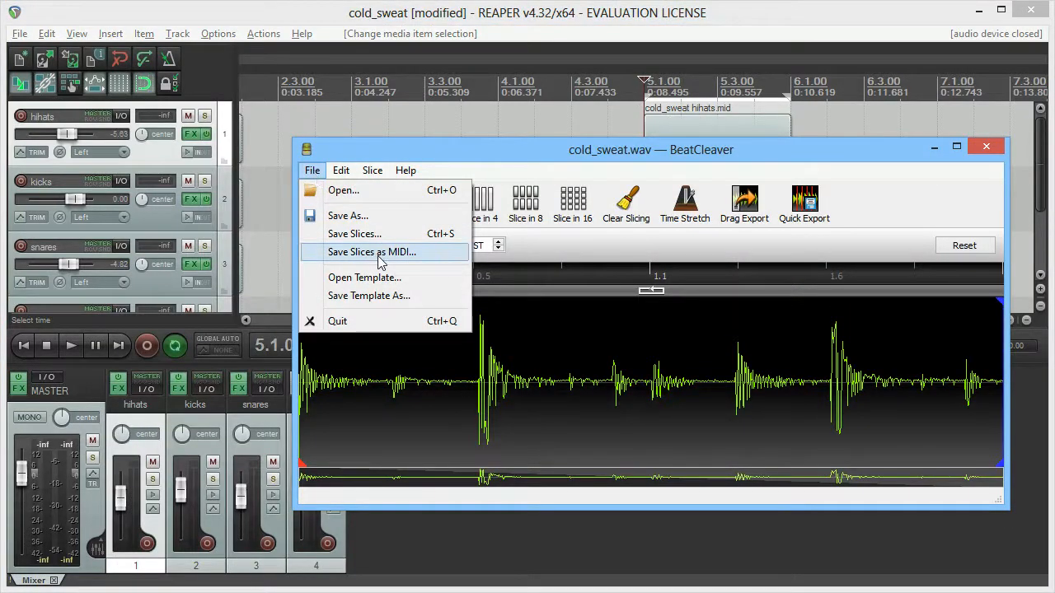
click(374, 251)
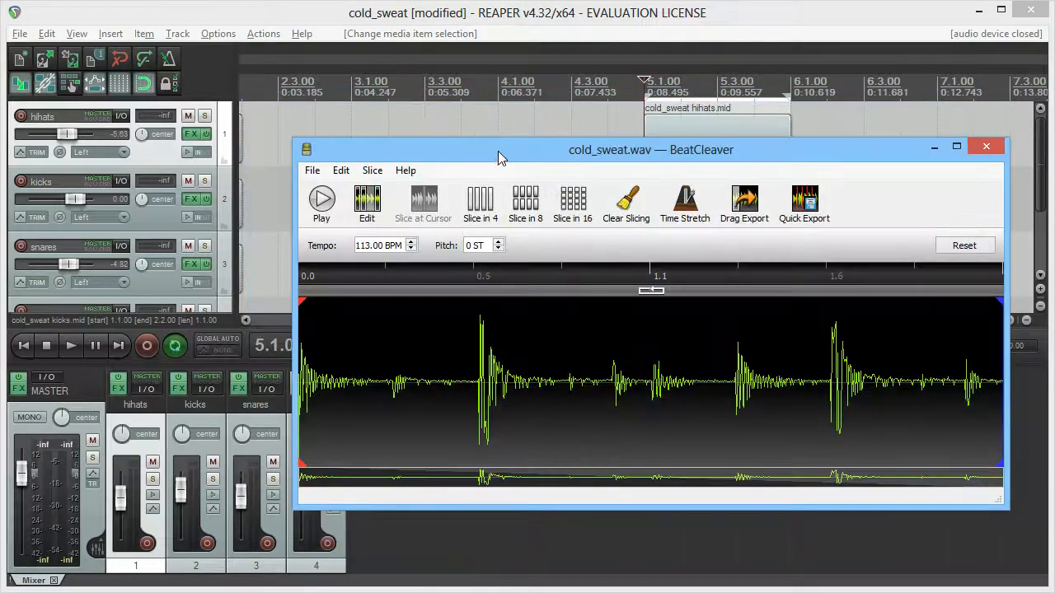
drag(503, 148, 478, 163)
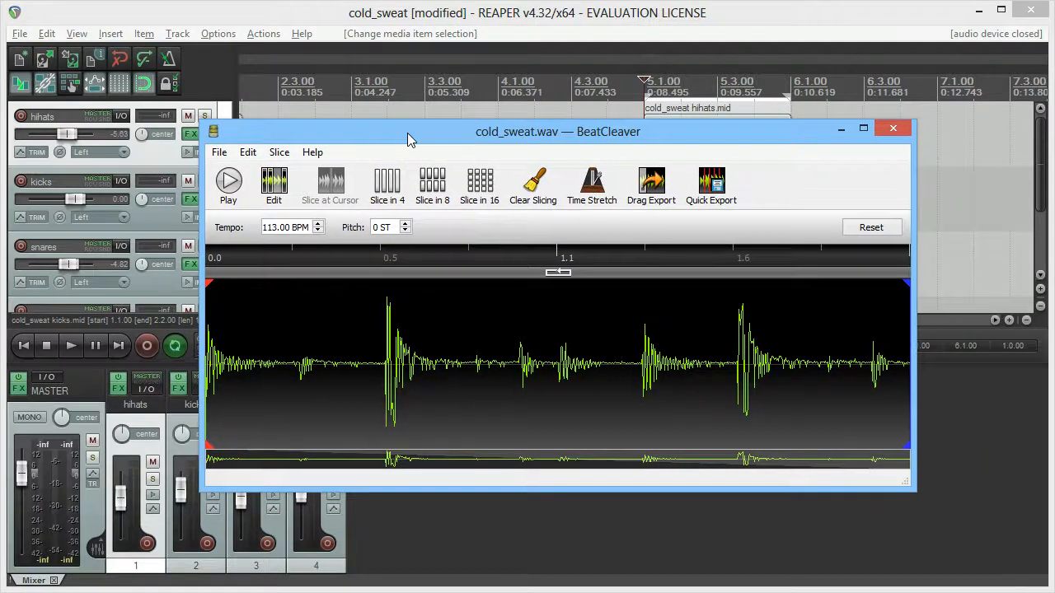
drag(412, 132, 415, 141)
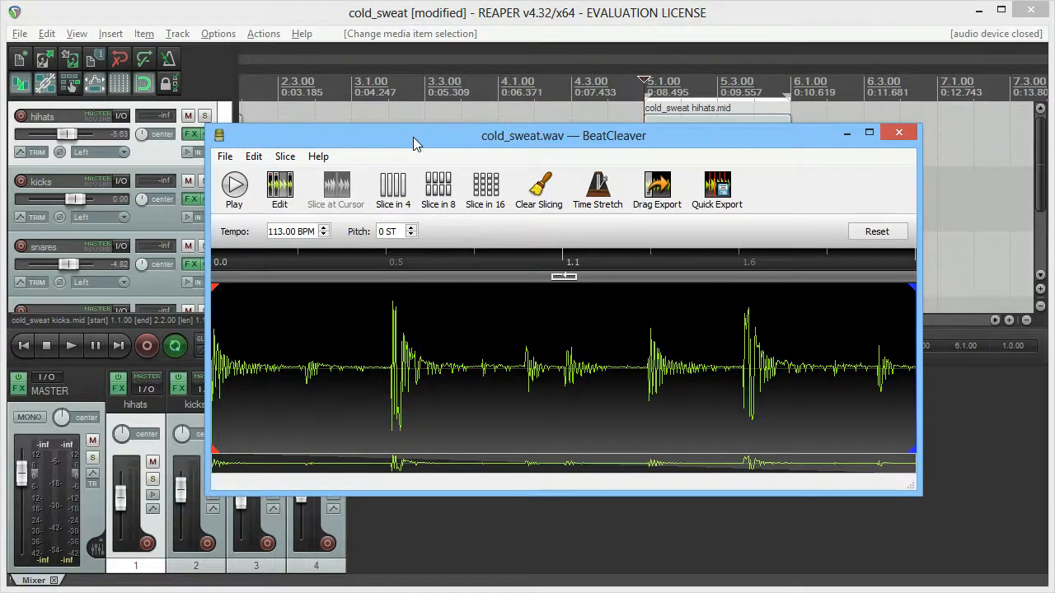